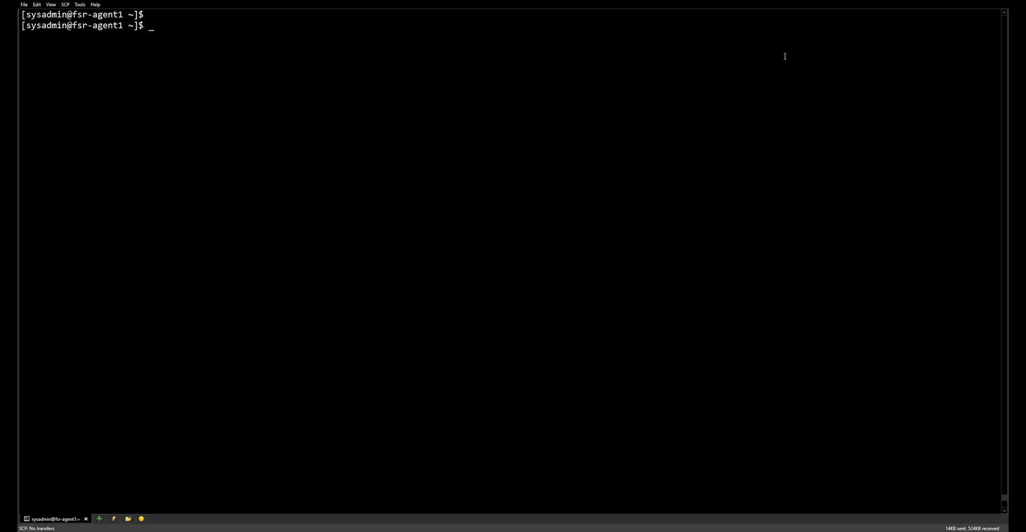
pyautogui.moveTo(654, 92)
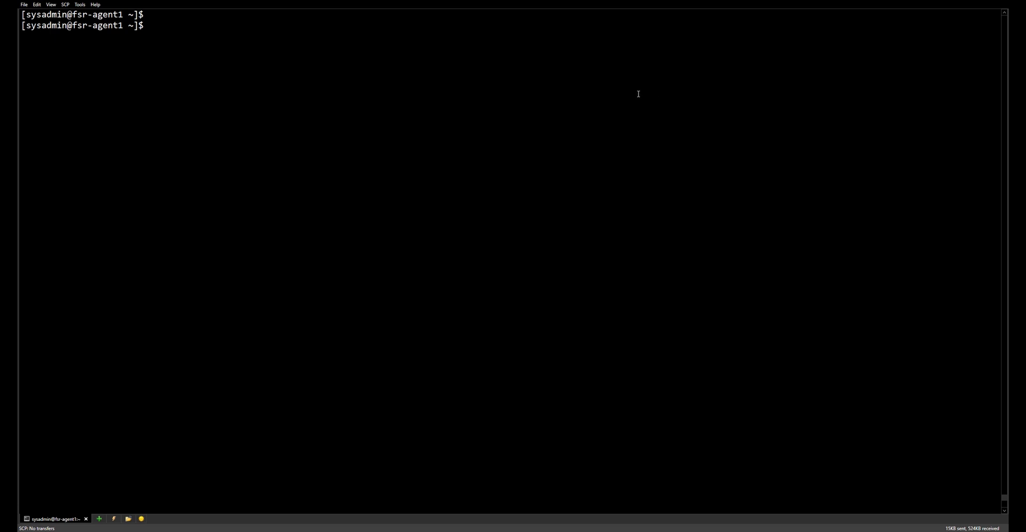
# Step: Become root with sudo bash and yum install gcc and python3-devel, confirming with y
pyautogui.write('sudo bash')
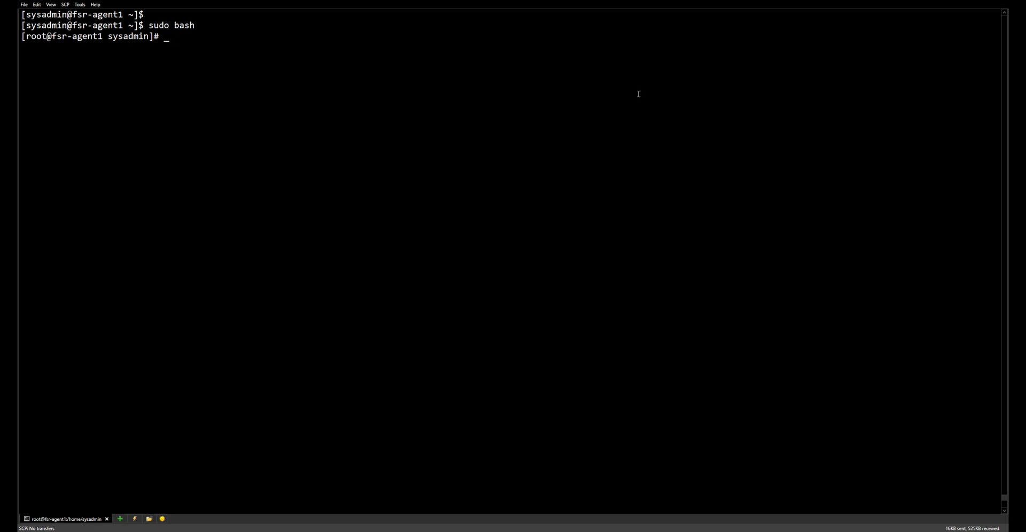
pyautogui.write('yu')
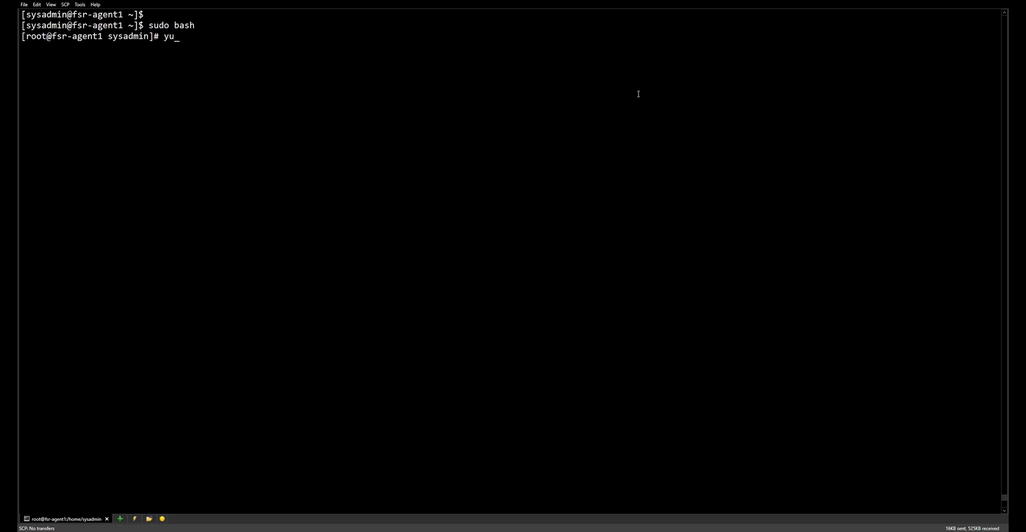
pyautogui.write('m install')
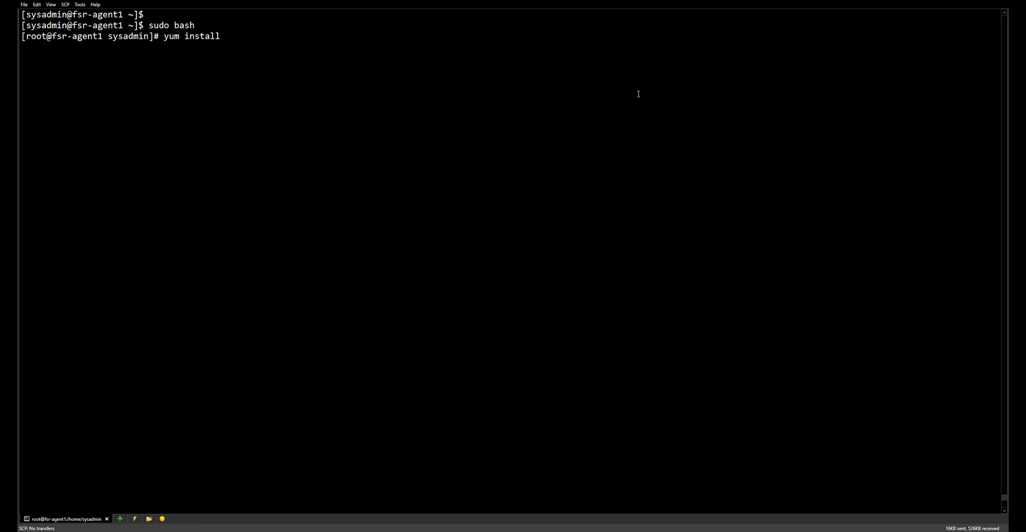
pyautogui.write('gcc')
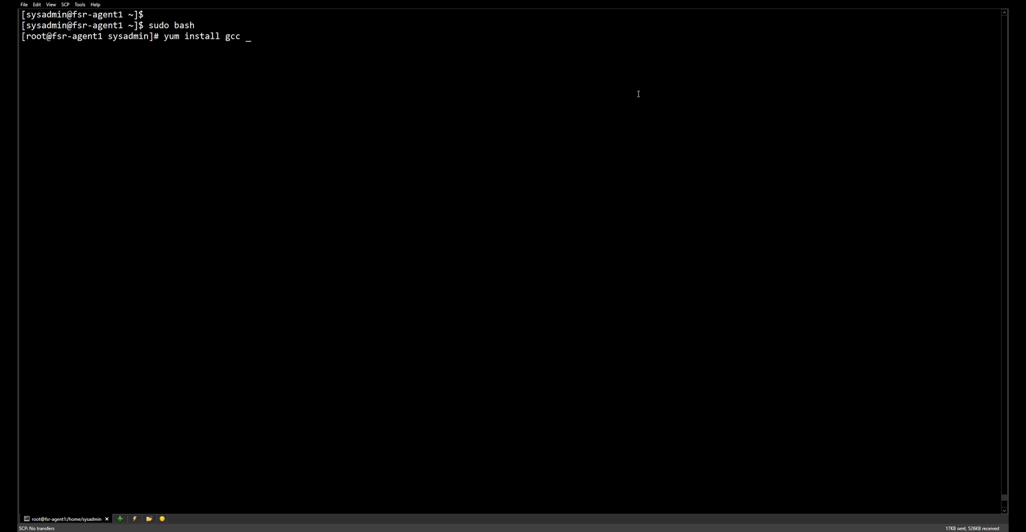
pyautogui.write('python3-devel.')
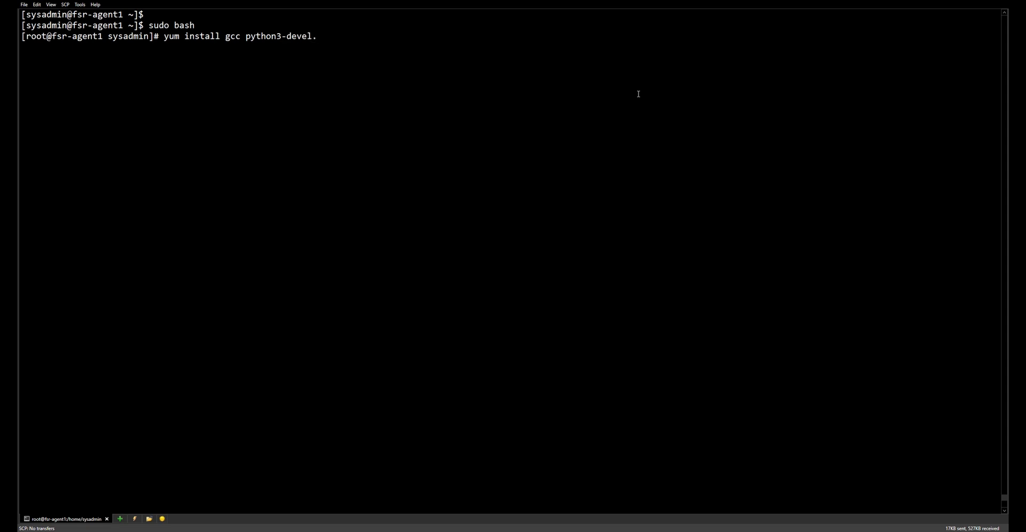
pyautogui.write('x86')
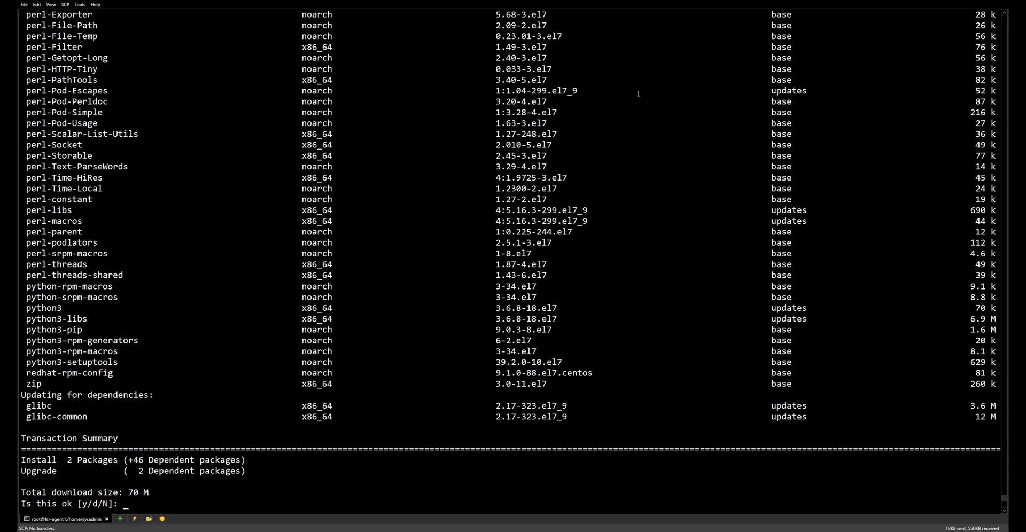
pyautogui.write('y')
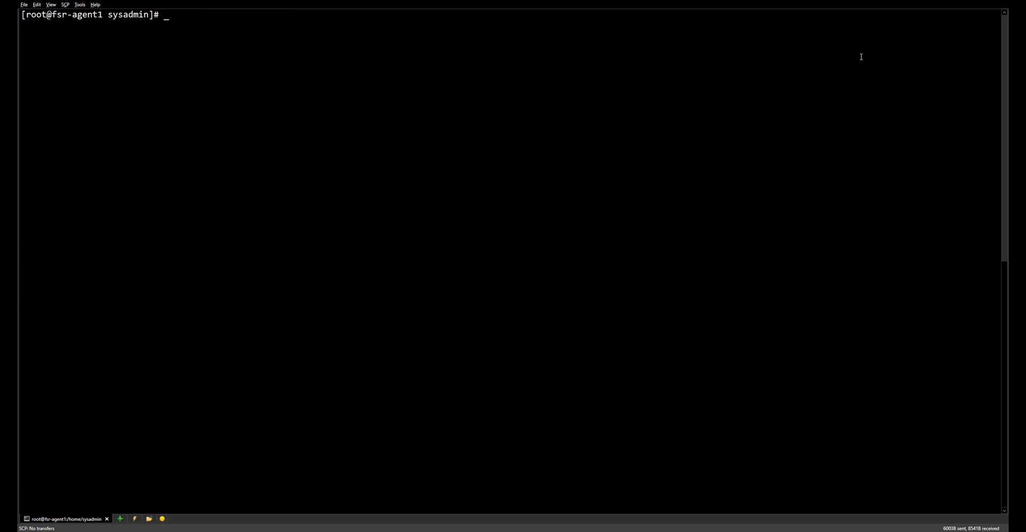
pyautogui.moveTo(761, 135)
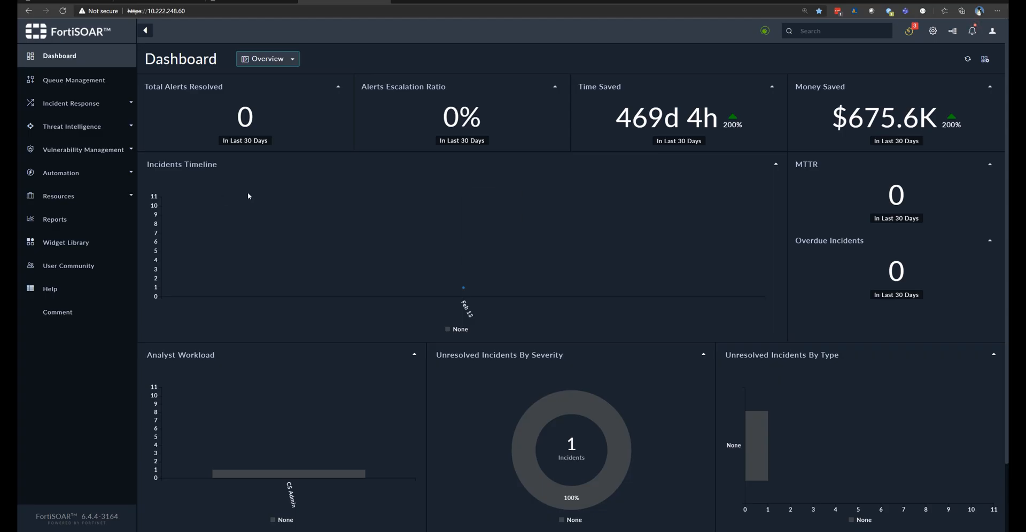
pyautogui.moveTo(933, 31)
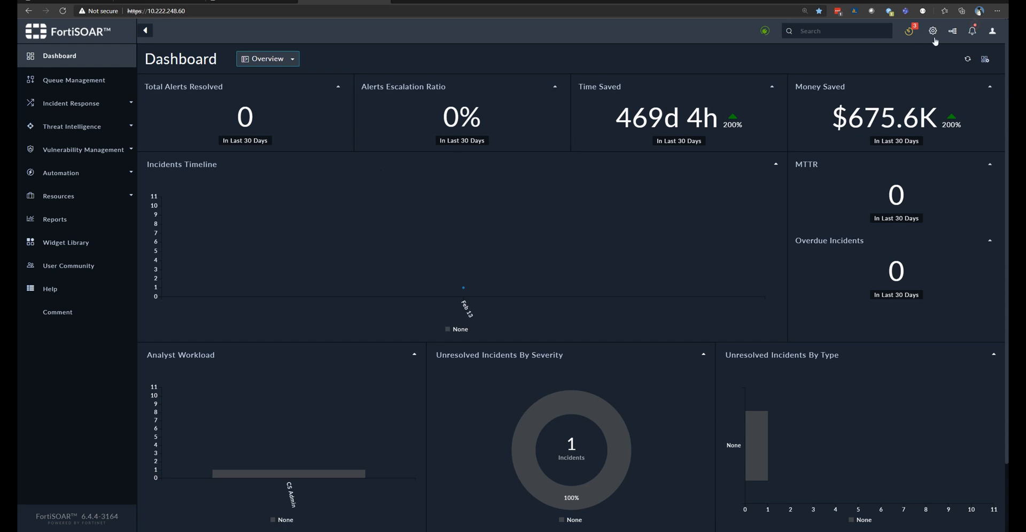
# Step: From Settings, reach Agents under Agent Configurations and start adding a new agent
pyautogui.click(933, 31)
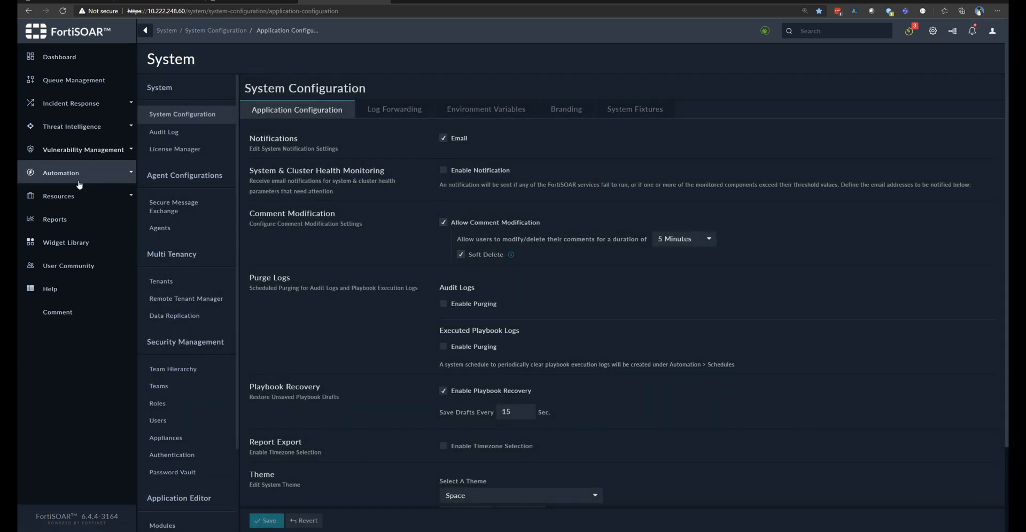
pyautogui.click(159, 228)
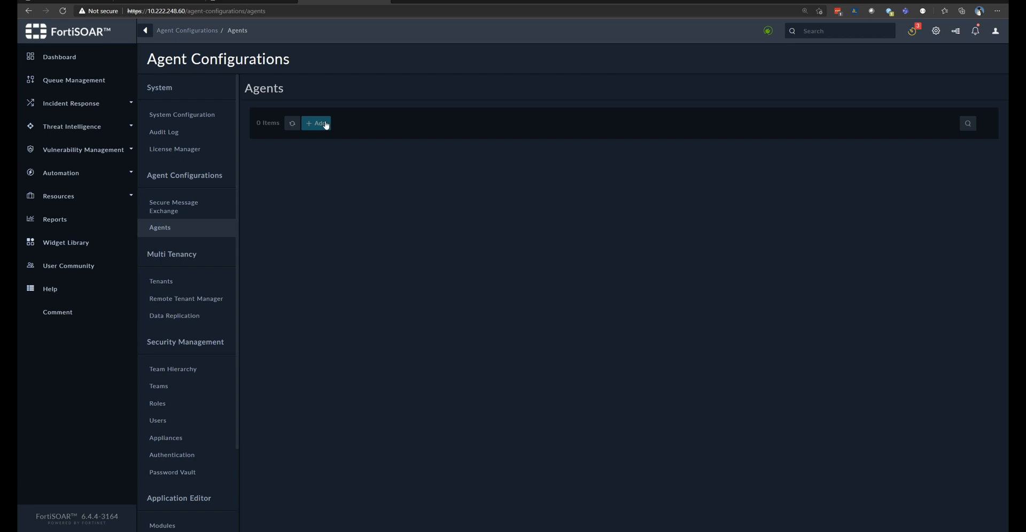
pyautogui.click(316, 123)
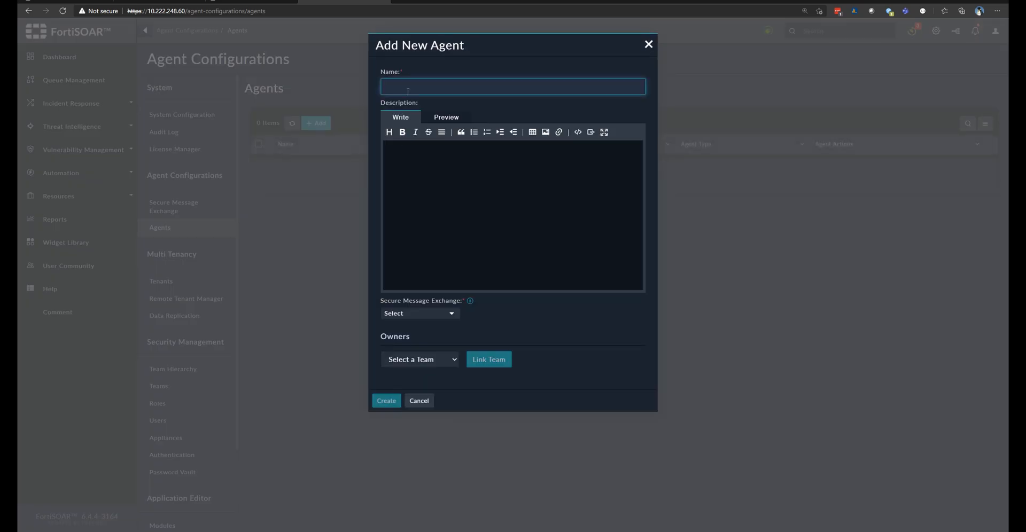
# Step: Name the agent fsr-agent1 with its description and the 10.222.248.x address details
pyautogui.write('fsr-')
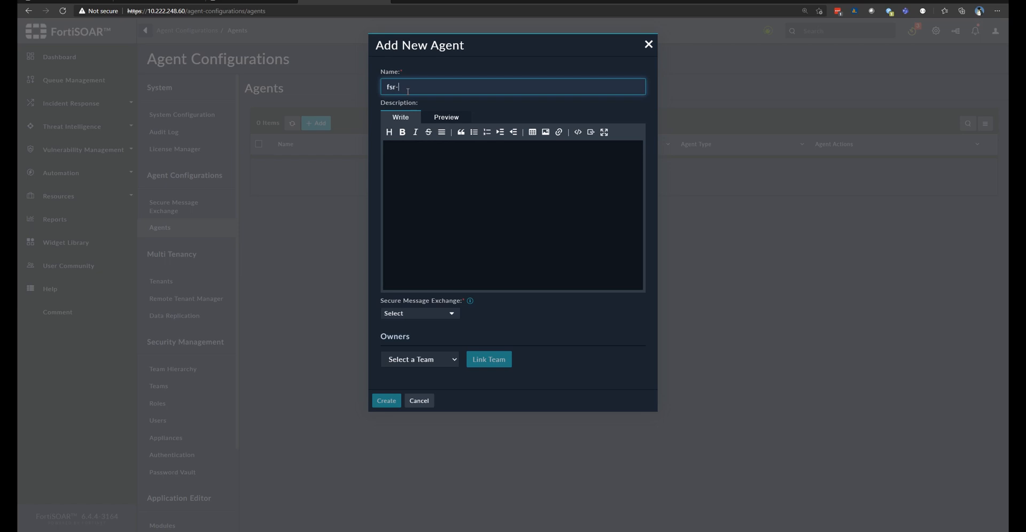
pyautogui.write('agent1')
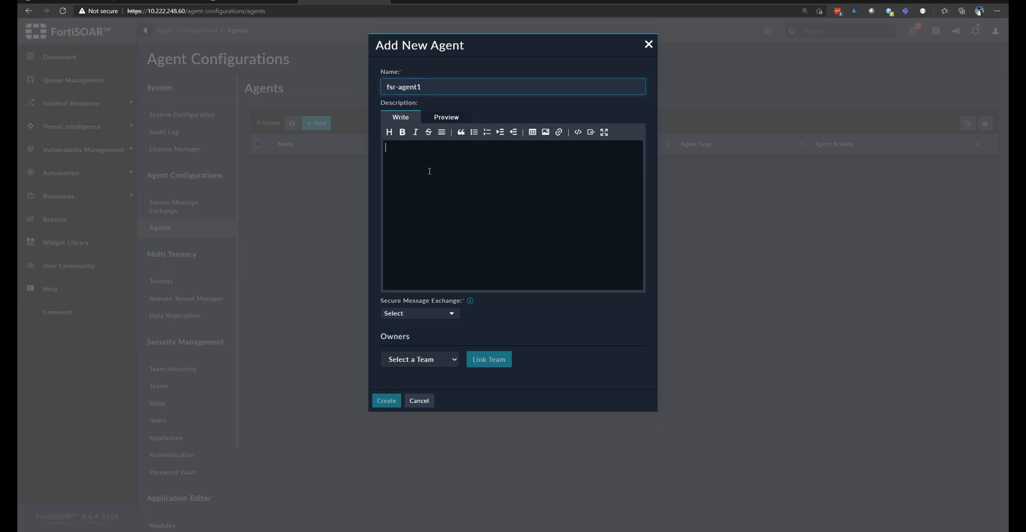
pyautogui.write('agent')
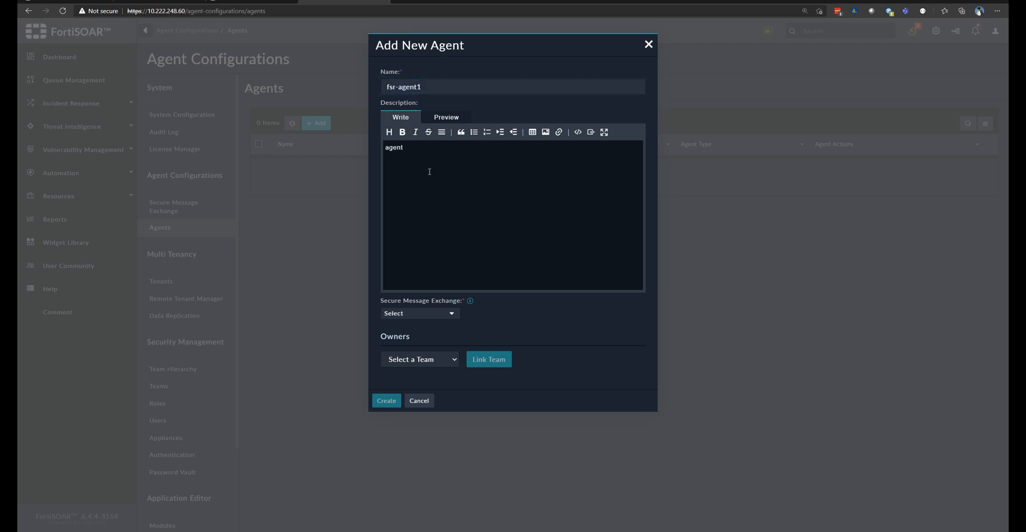
pyautogui.write('covering segment')
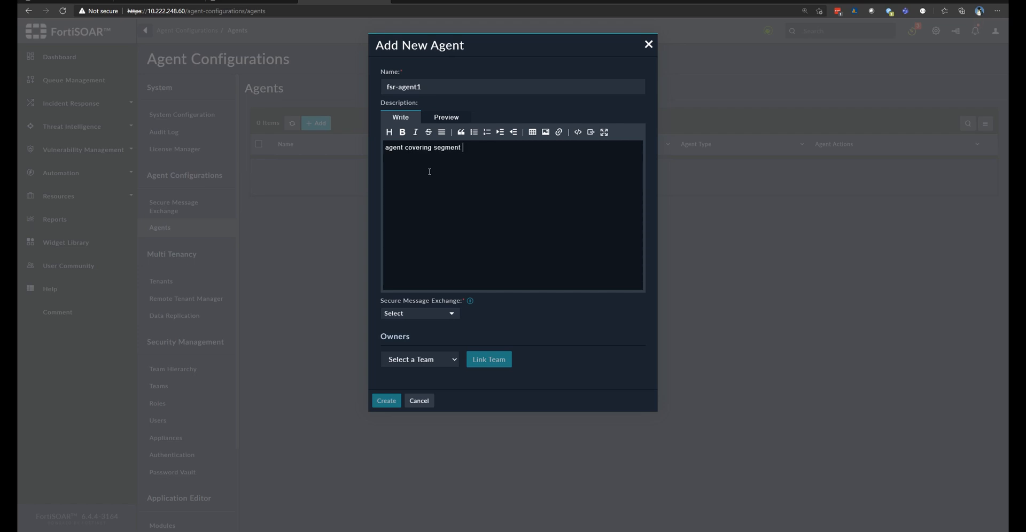
pyautogui.write('10.222.248')
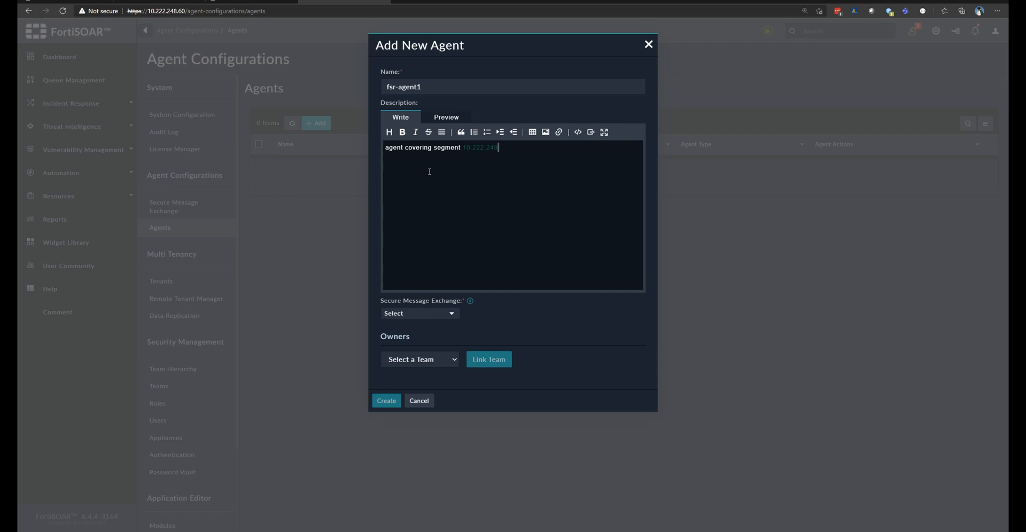
pyautogui.write('0/24')
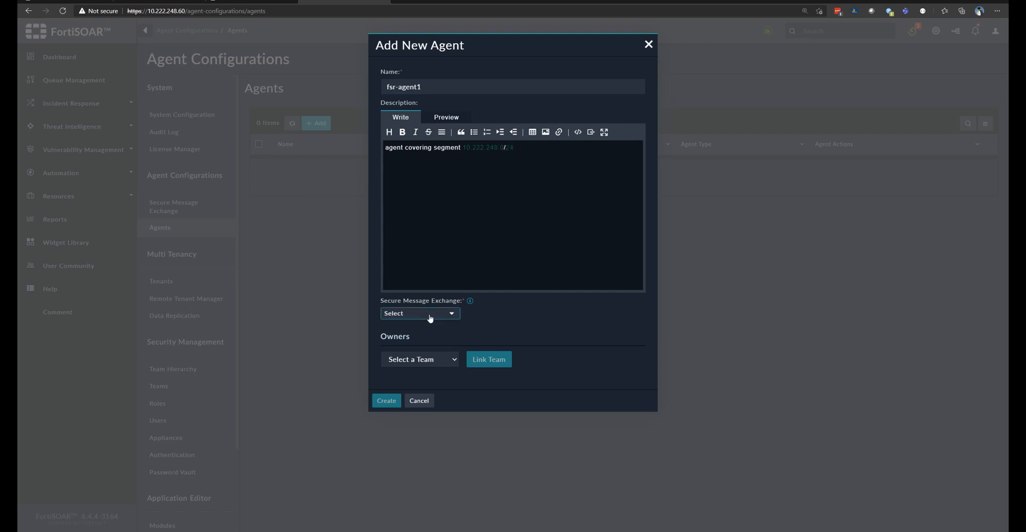
# Step: Choose sme-router1 as secure message exchange, SOC Team as owner, and create the agent
pyautogui.click(419, 313)
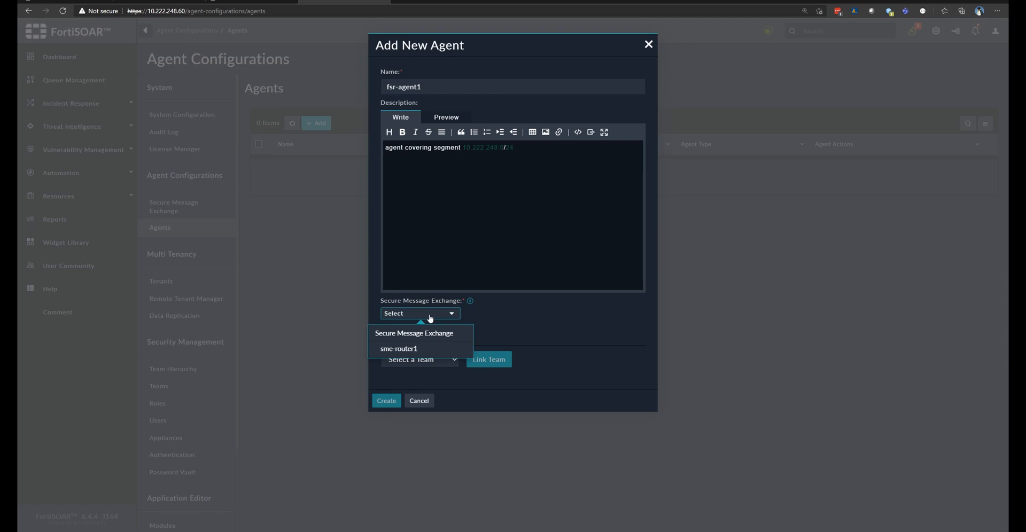
pyautogui.click(399, 349)
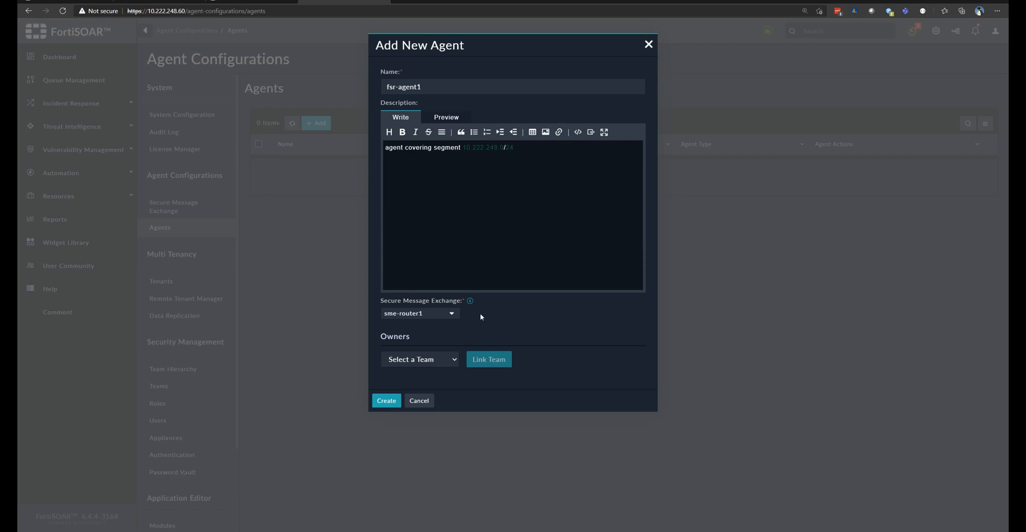
pyautogui.click(419, 359)
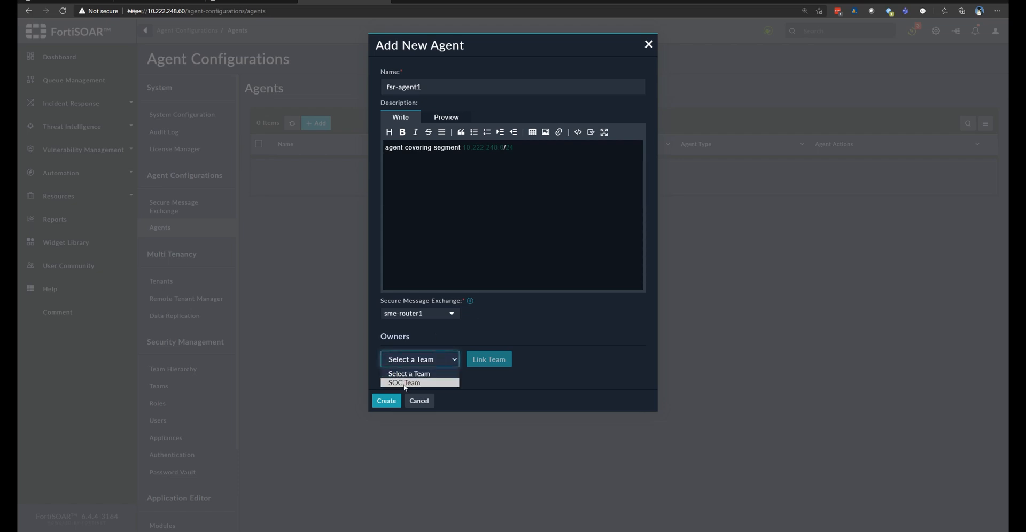
pyautogui.click(404, 382)
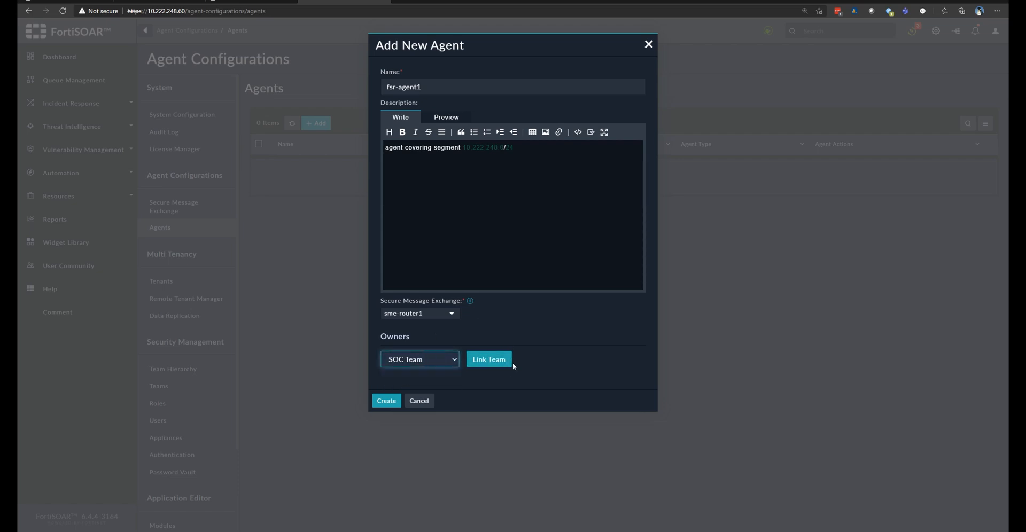
pyautogui.moveTo(578, 375)
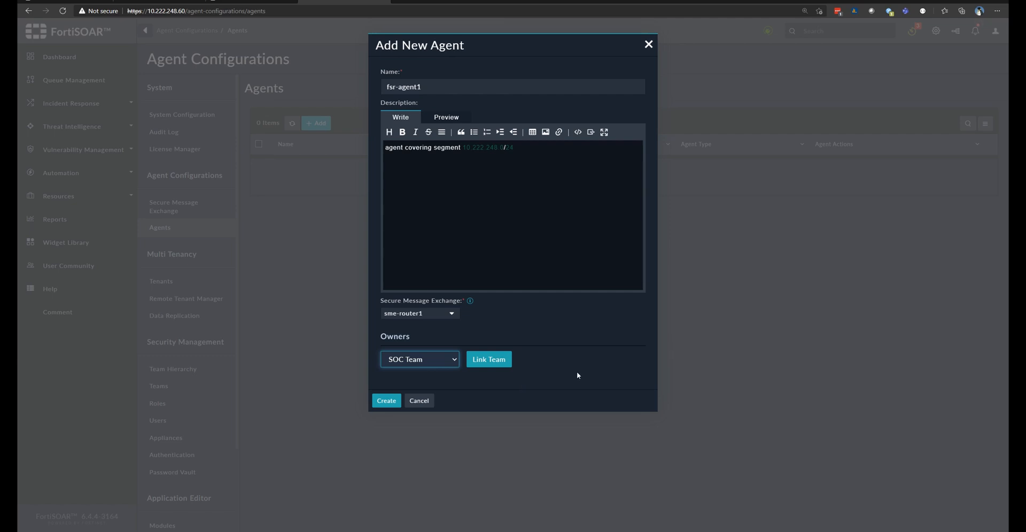
pyautogui.moveTo(452, 398)
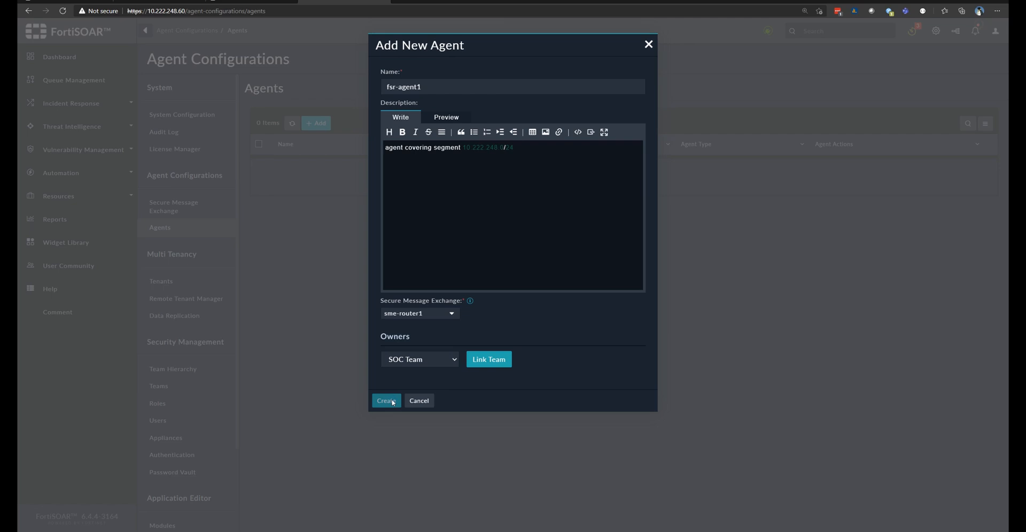
pyautogui.click(386, 402)
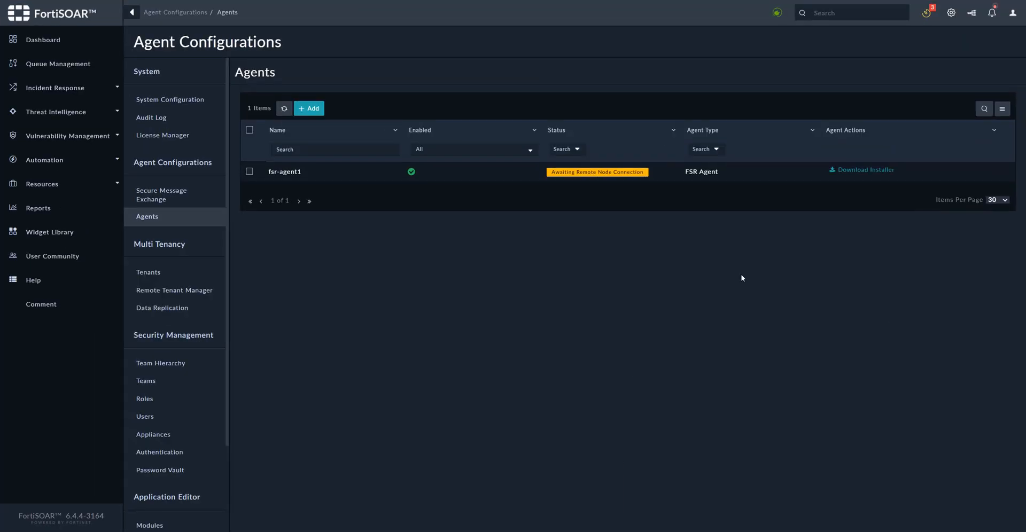
pyautogui.moveTo(600, 196)
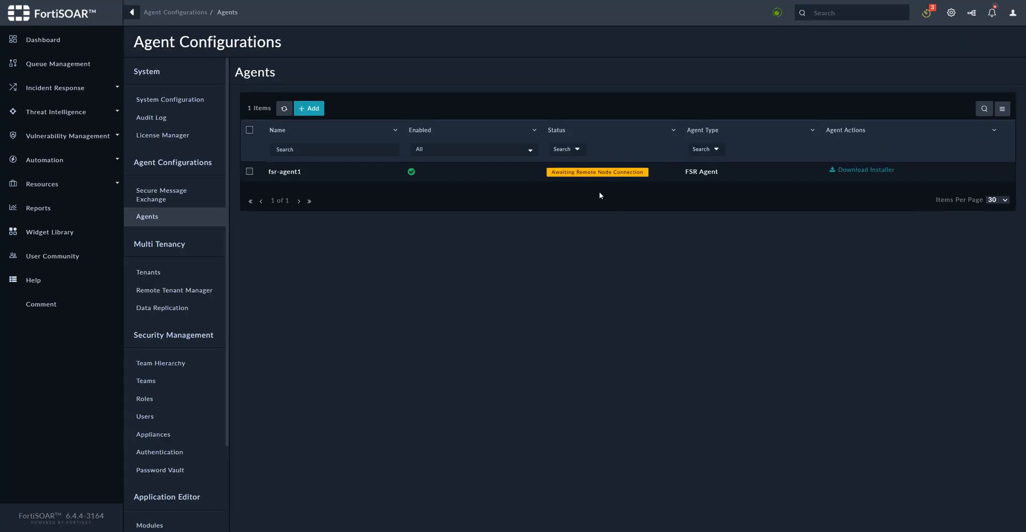
pyautogui.moveTo(596, 182)
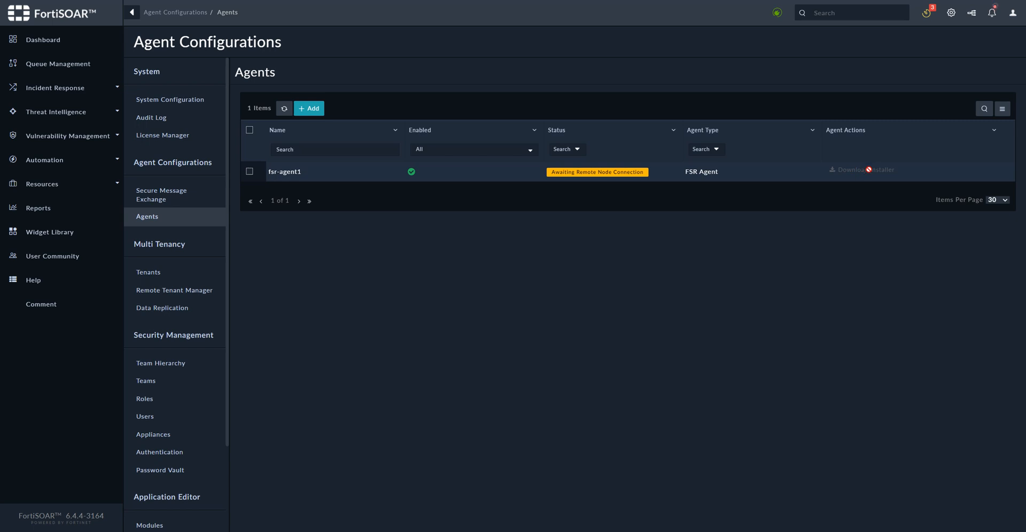
# Step: Choose Download Installer for fsr-agent1 from its Agent Actions
pyautogui.click(864, 170)
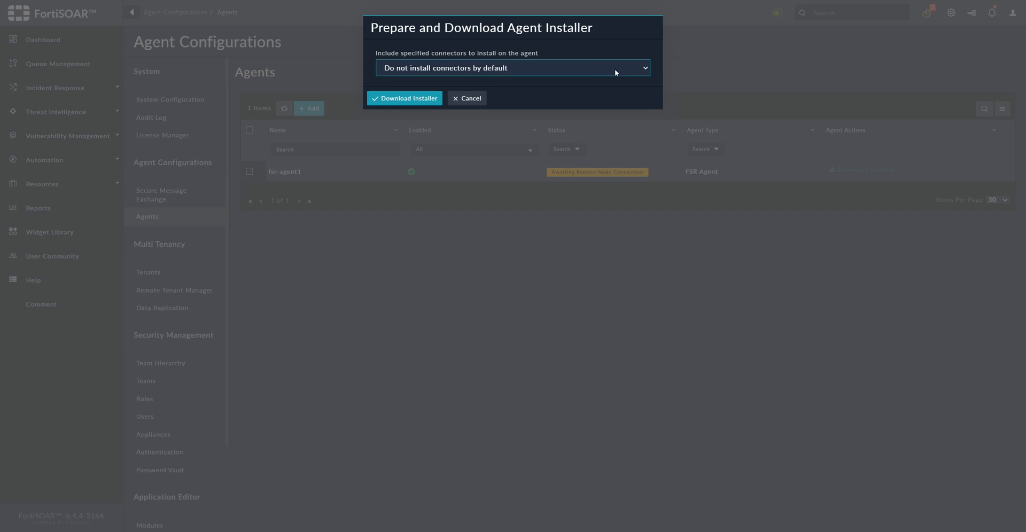
# Step: Keep 'Do not install connectors by default' and download the fsr-agent1 installer
pyautogui.click(512, 67)
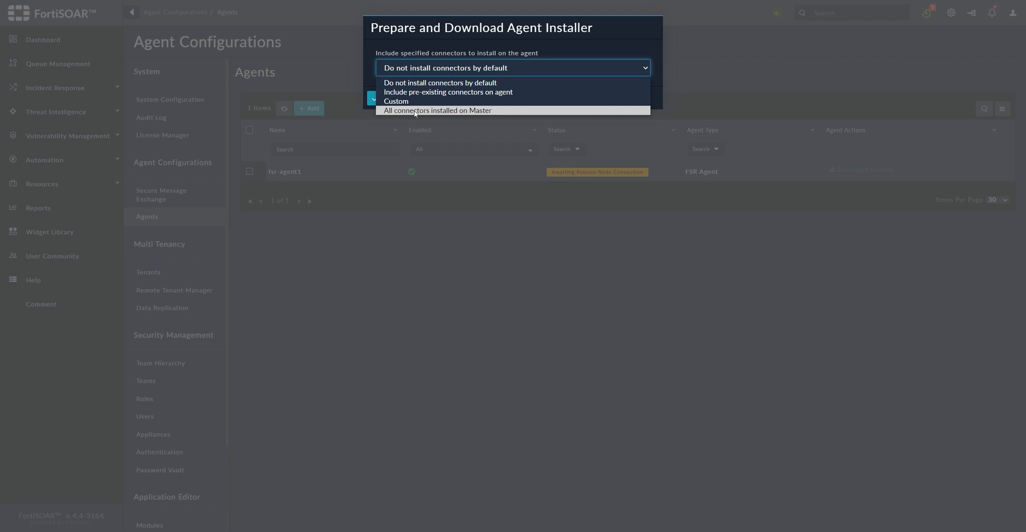
pyautogui.moveTo(424, 103)
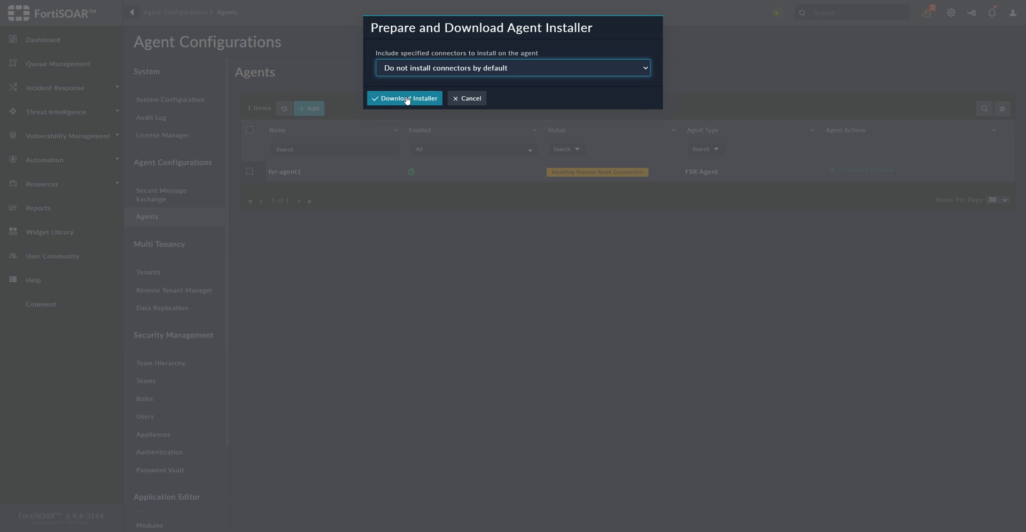
pyautogui.click(404, 97)
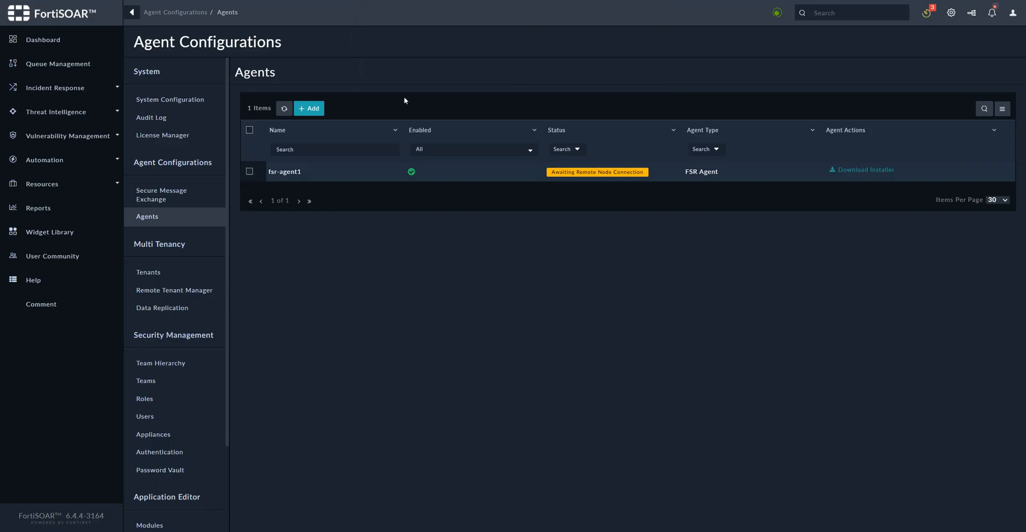
pyautogui.click(865, 170)
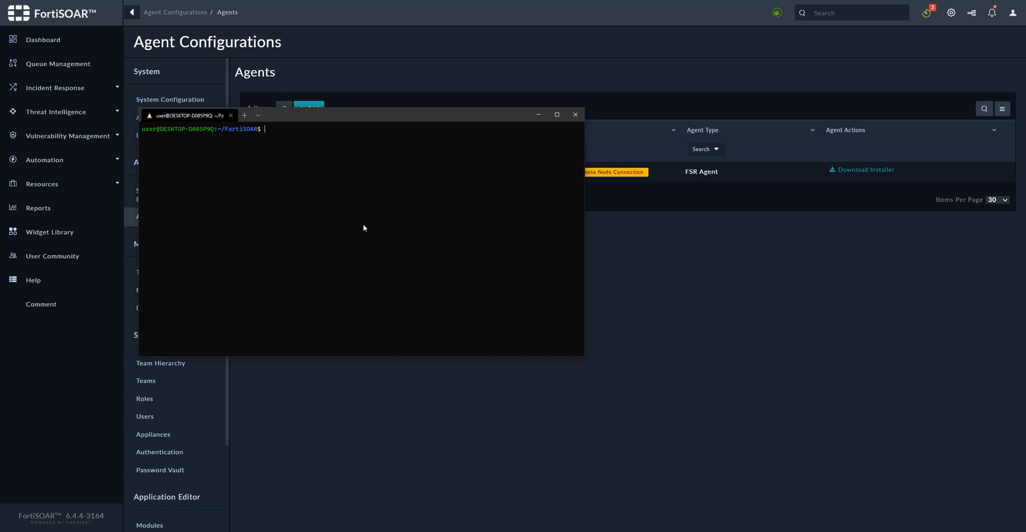
# Step: Copy fsr-agent1-install.bin to the CentOS agent host with scp
pyautogui.write('scp')
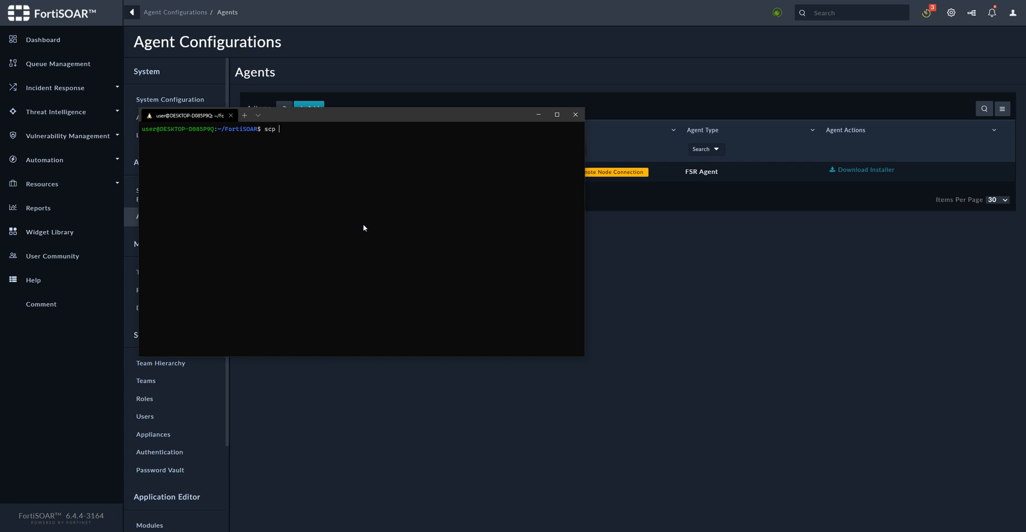
pyautogui.write('fsr-agent1-install.bin')
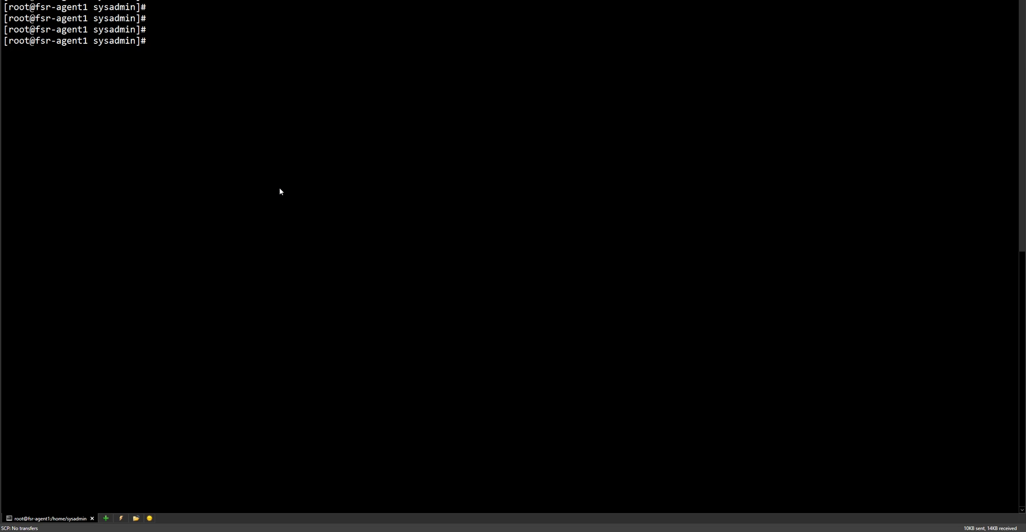
# Step: Run sh /home/sysadmin/fsr-agent1-install.bin in the SSH session
pyautogui.write('sh /home/sysadmin/')
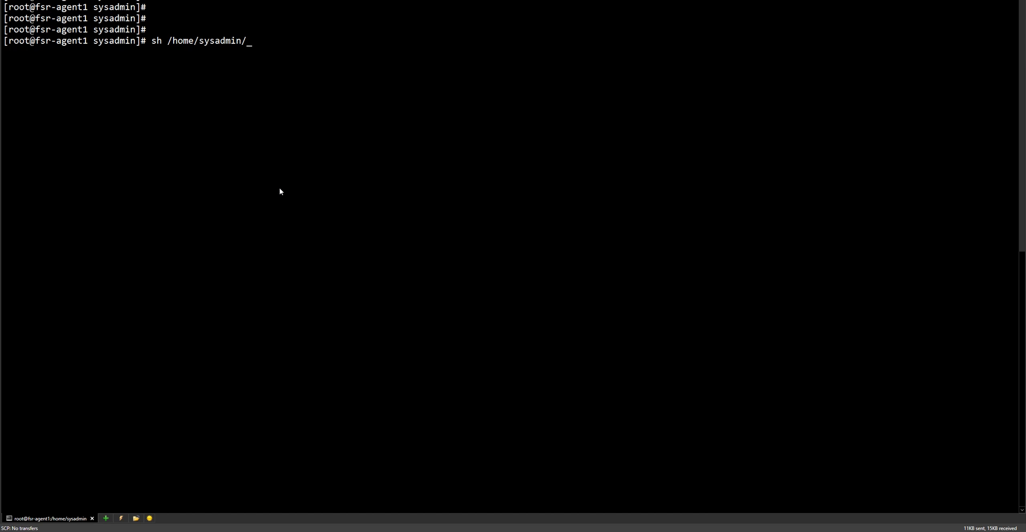
pyautogui.write('fsr-agent1-install.bin')
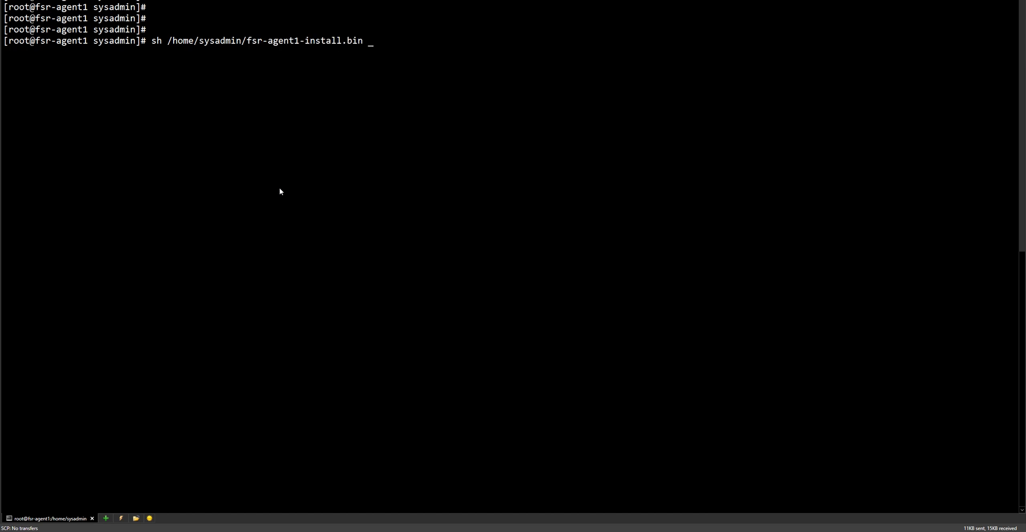
pyautogui.press('Return')
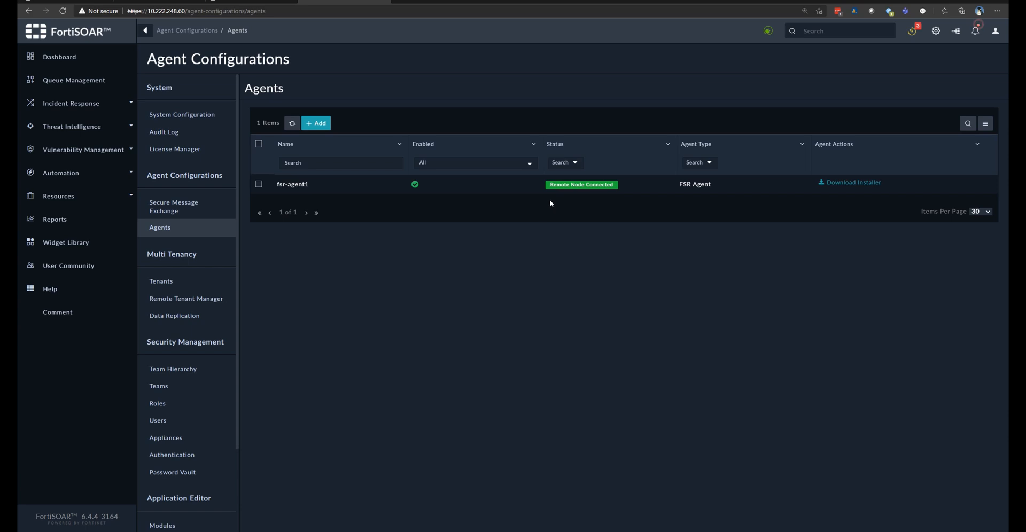
pyautogui.moveTo(585, 207)
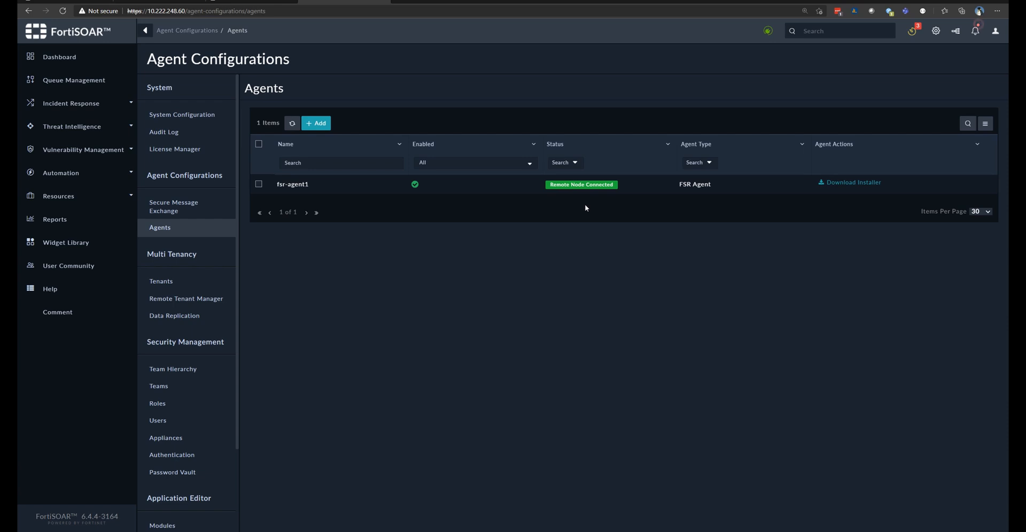
# Step: Open the fsr-agent1 record, now showing Remote Node Connected with sme-router1
pyautogui.click(293, 183)
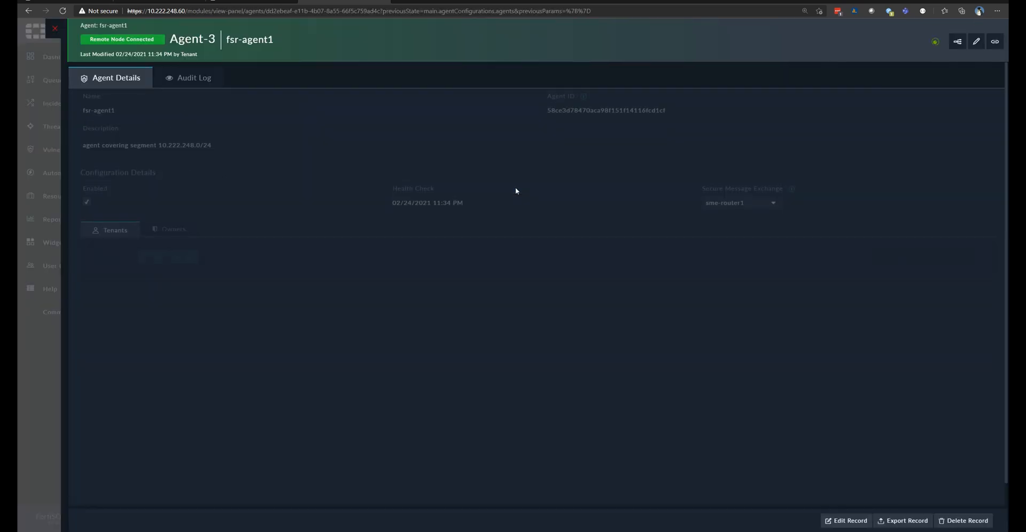